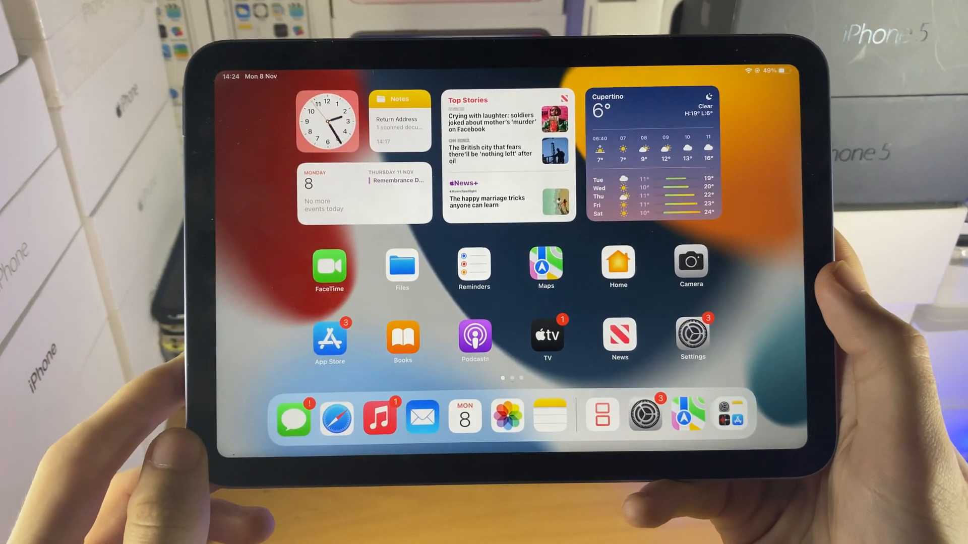
# Launch Settings, scroll the sidebar down, and select App Store.
pyautogui.click(692, 336)
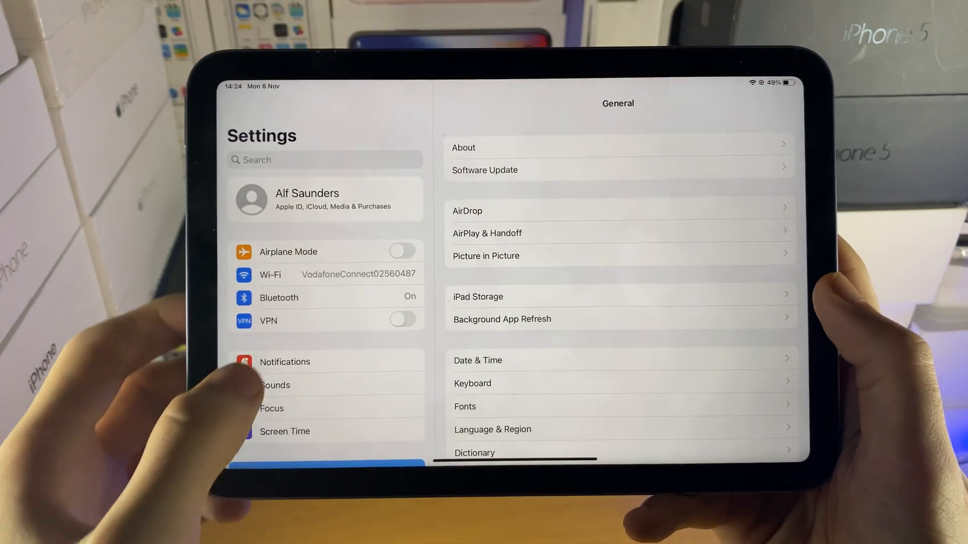
pyautogui.scroll(-3)
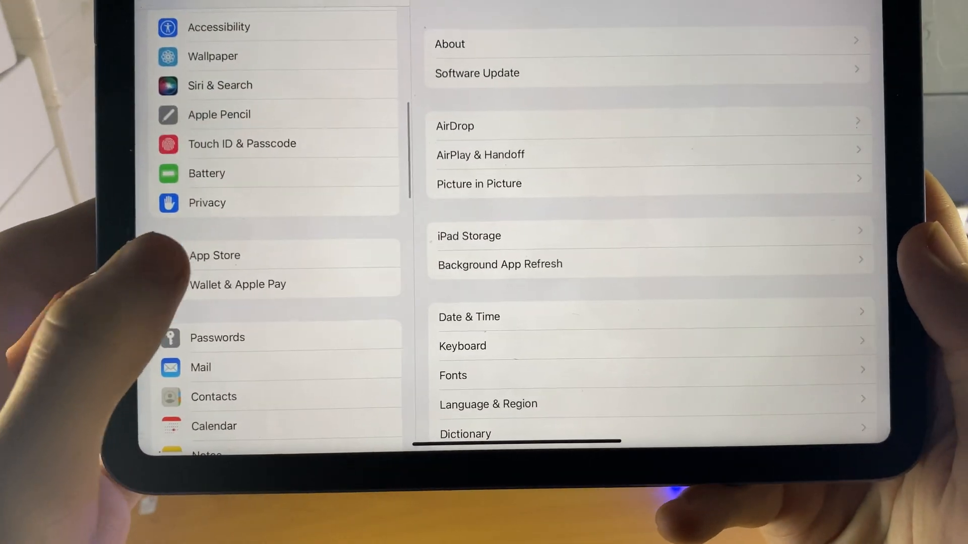
pyautogui.click(214, 256)
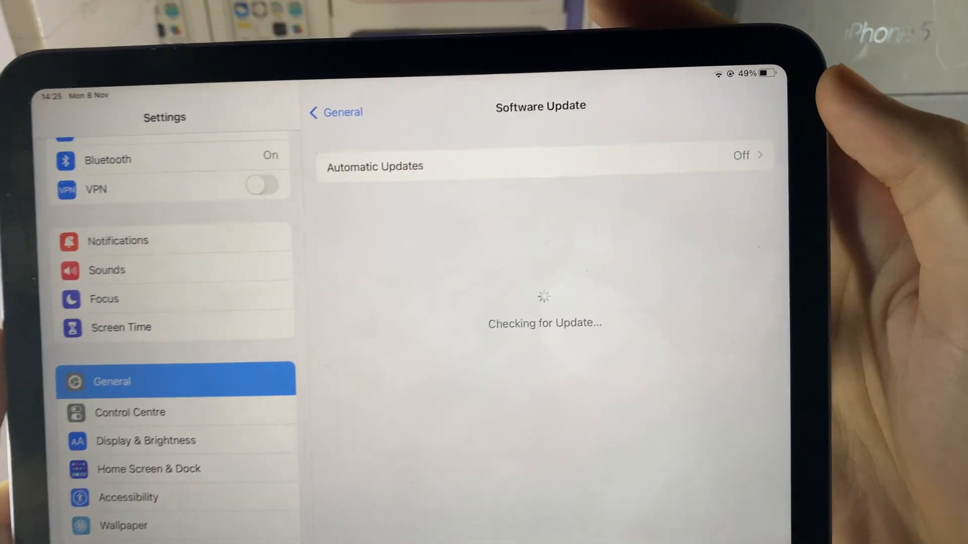
# In Automatic Updates, toggle Download iPadOS Updates on, then switch it back off.
pyautogui.click(374, 166)
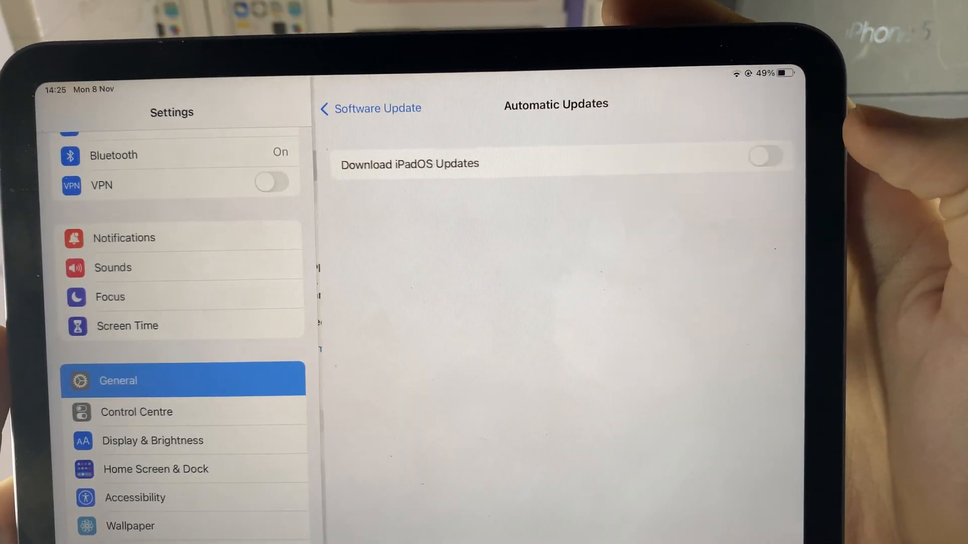
pyautogui.click(767, 156)
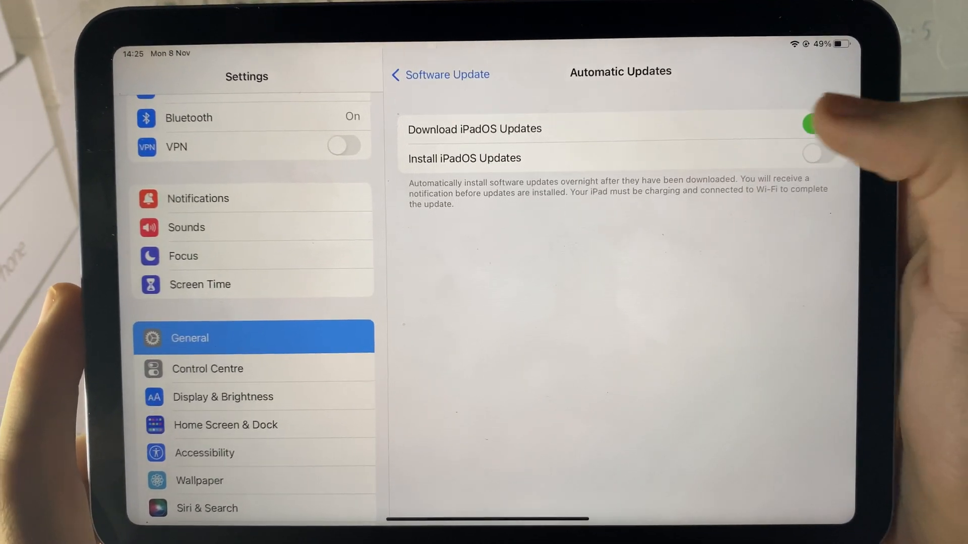
pyautogui.click(440, 74)
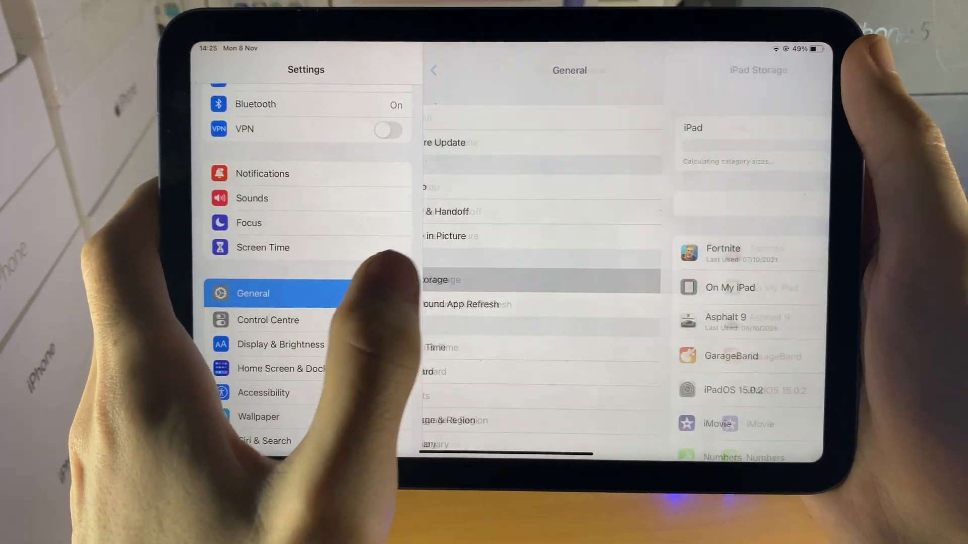
# Scroll through the iPad Storage app list, then go back to General.
pyautogui.scroll(-3)
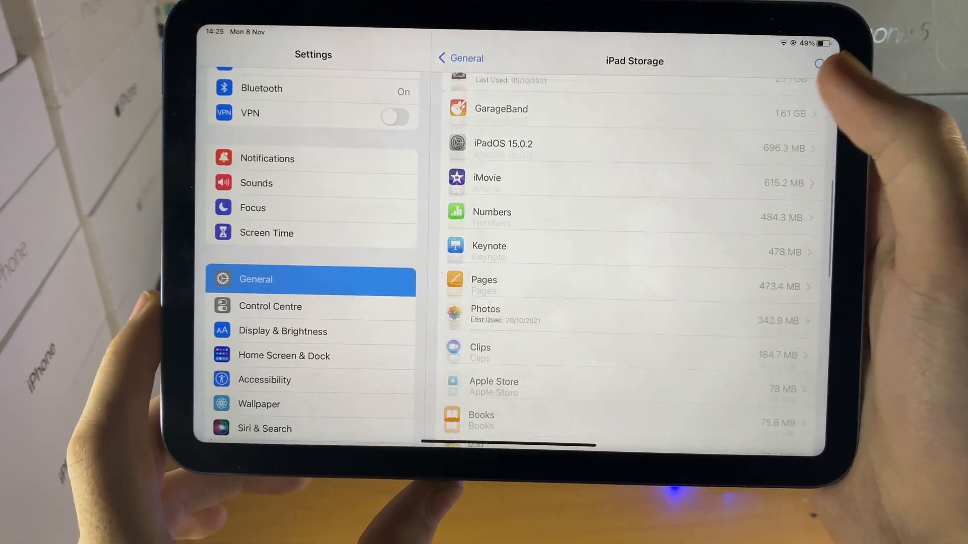
pyautogui.scroll(3)
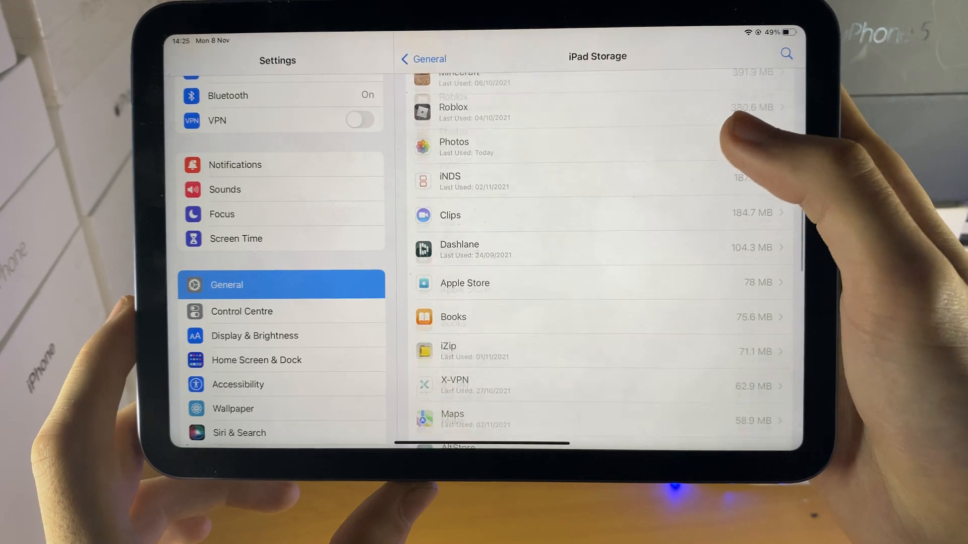
pyautogui.scroll(-3)
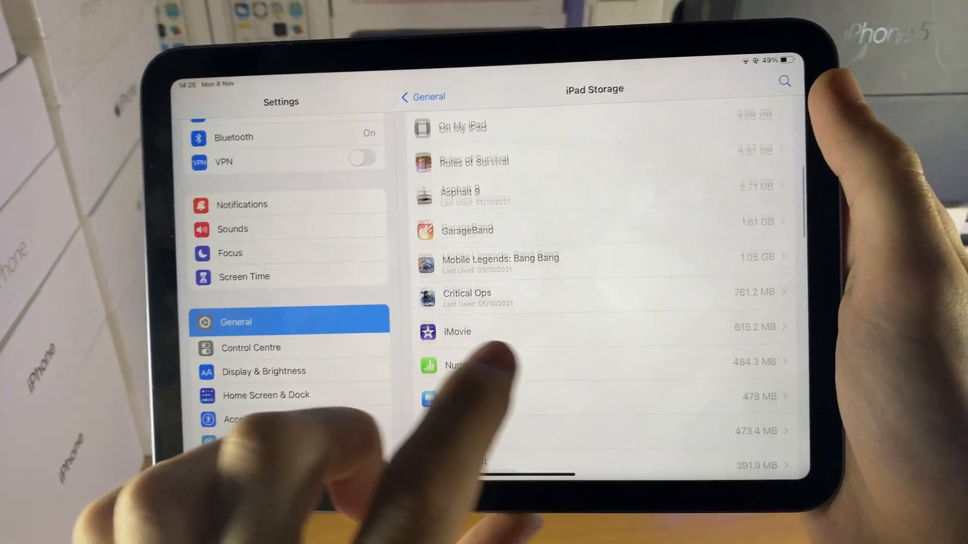
pyautogui.scroll(-3)
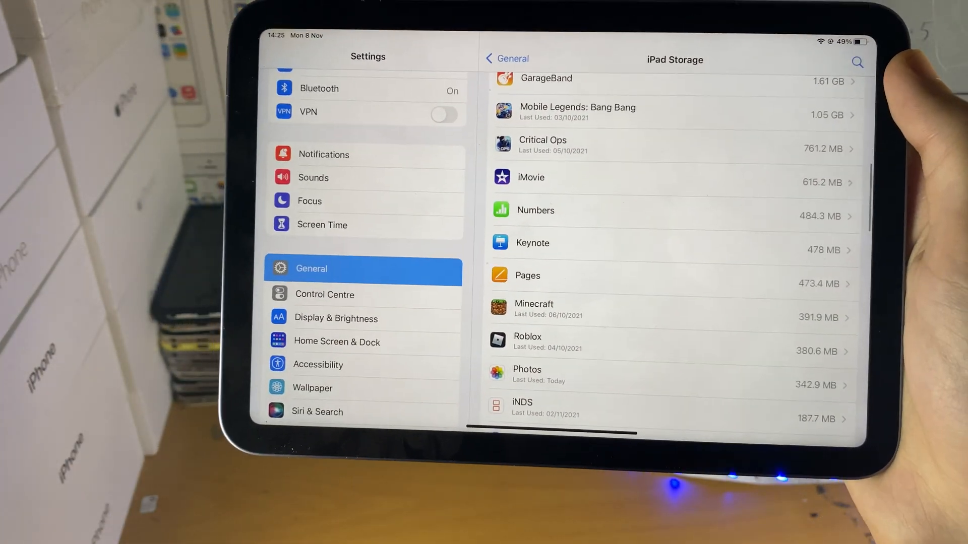
pyautogui.click(506, 58)
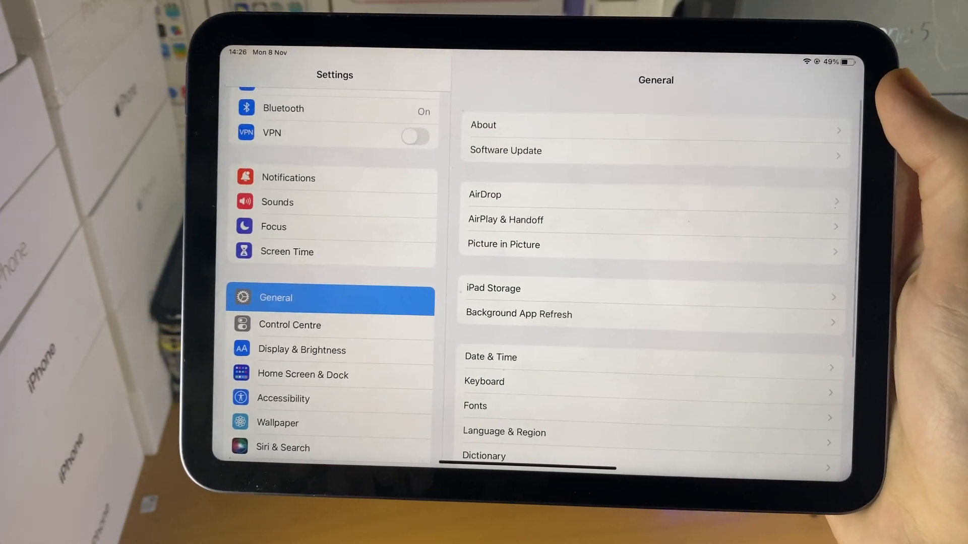